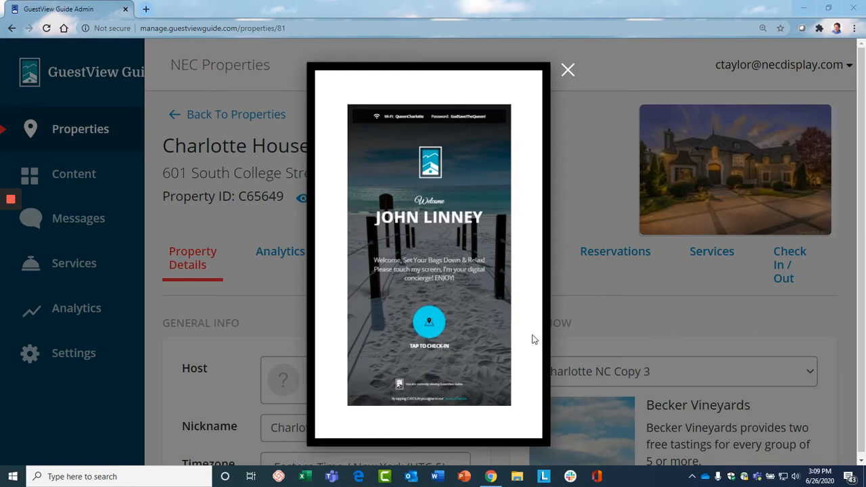
mouse_move(525, 342)
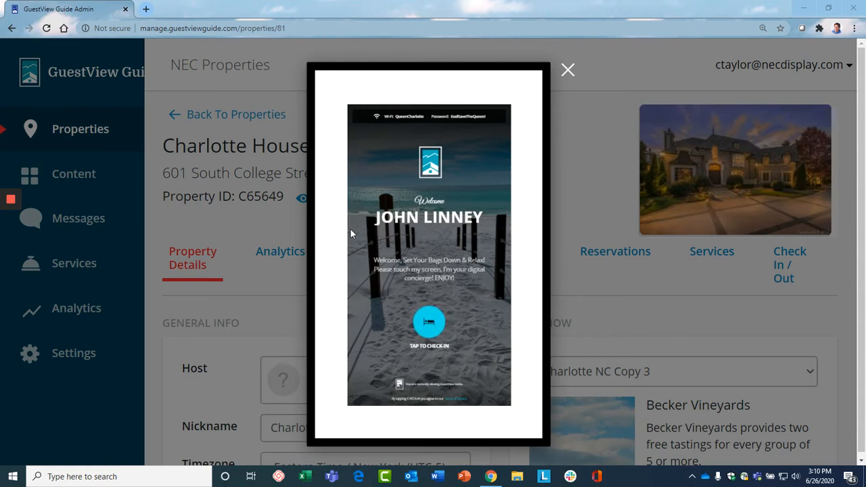
mouse_move(345, 251)
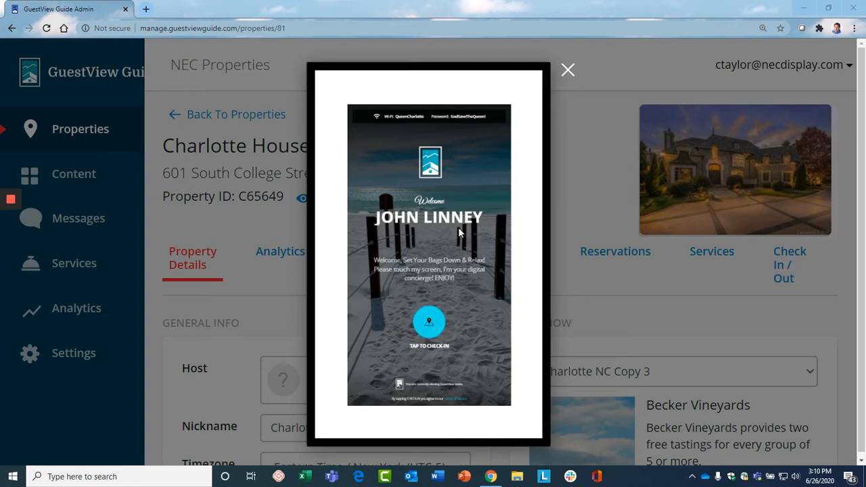
mouse_move(427, 324)
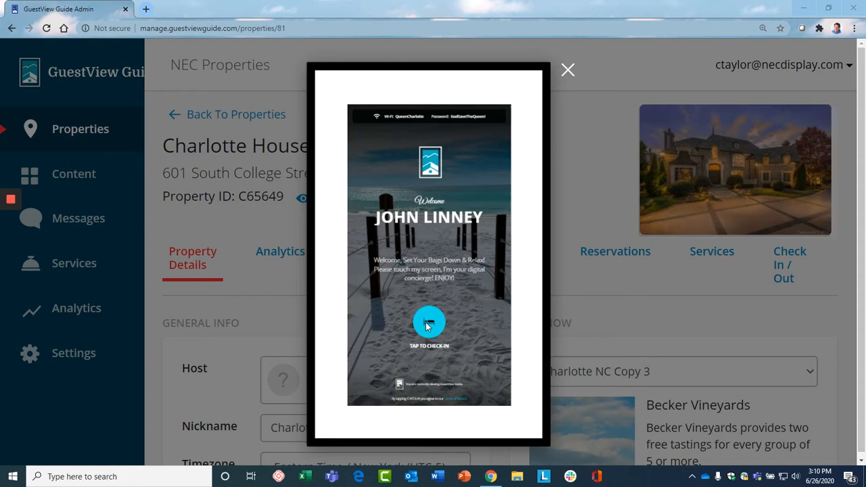
Check the guest in from the Charlotte House welcome screen to reach the first-impressions question
click(429, 324)
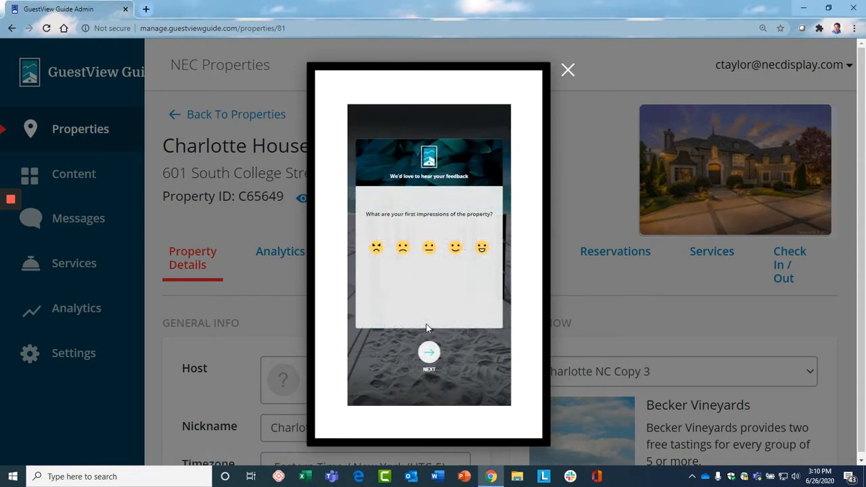
mouse_move(476, 277)
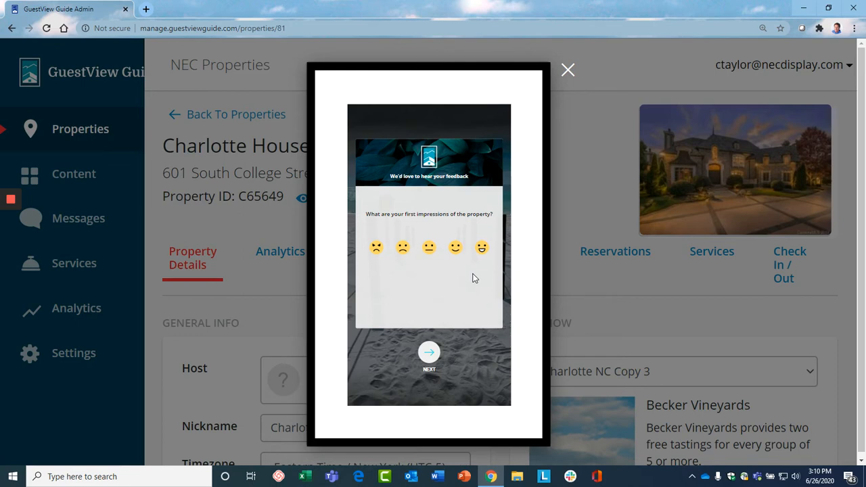
mouse_move(445, 300)
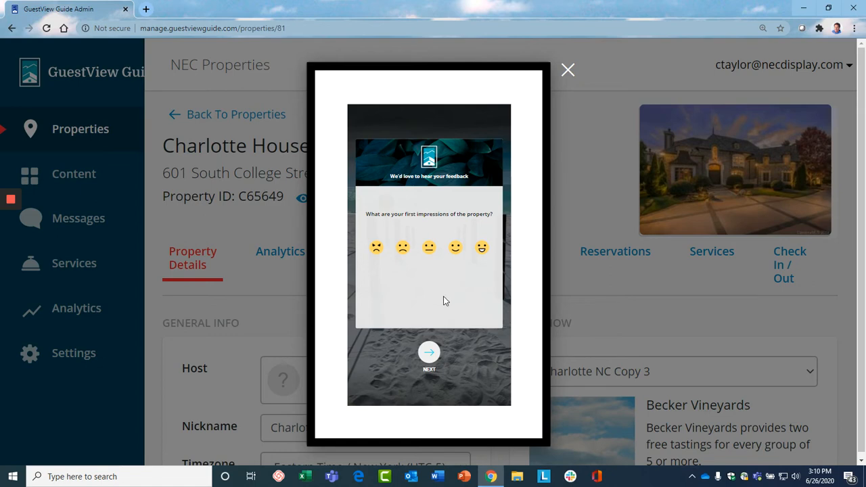
Continue past the first-impressions feedback question to the House Rules screen
click(428, 352)
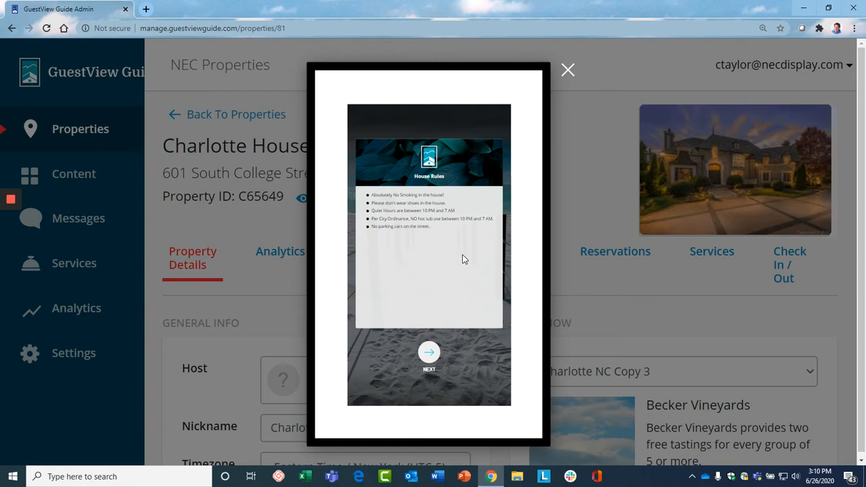
mouse_move(465, 285)
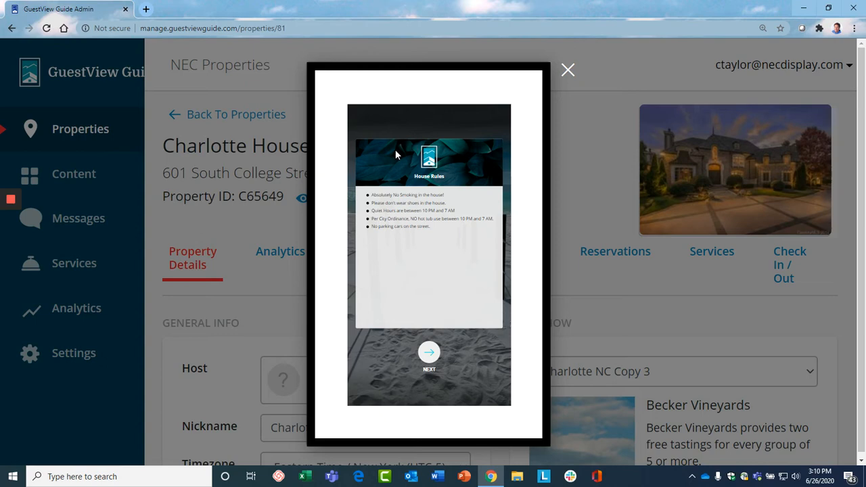
mouse_move(498, 279)
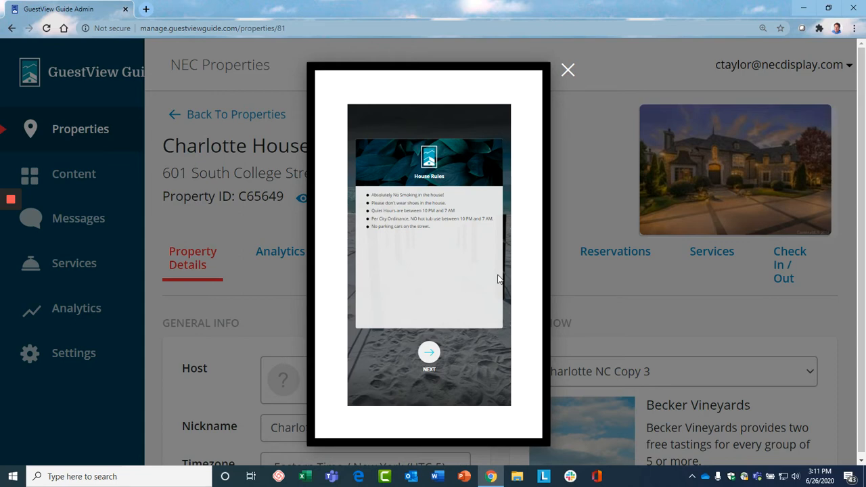
mouse_move(496, 283)
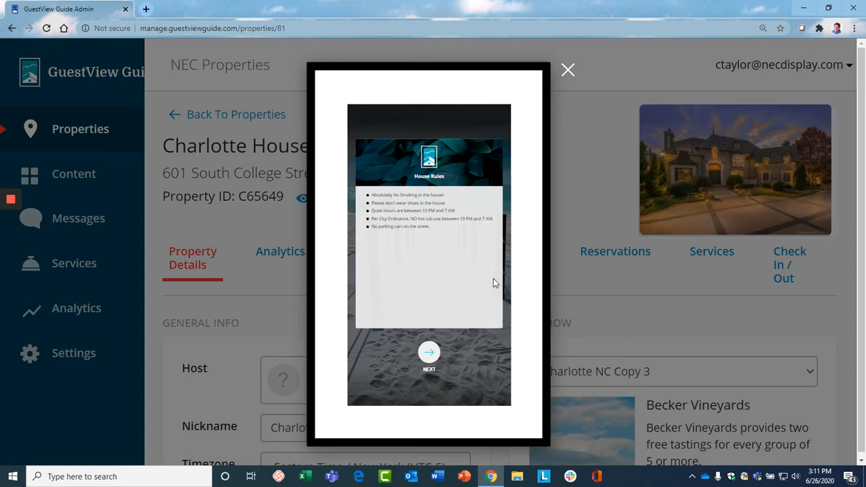
mouse_move(443, 334)
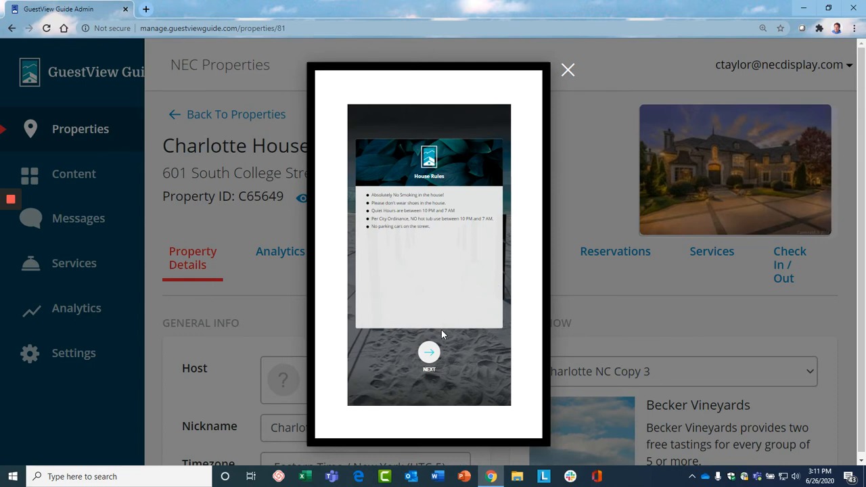
mouse_move(429, 353)
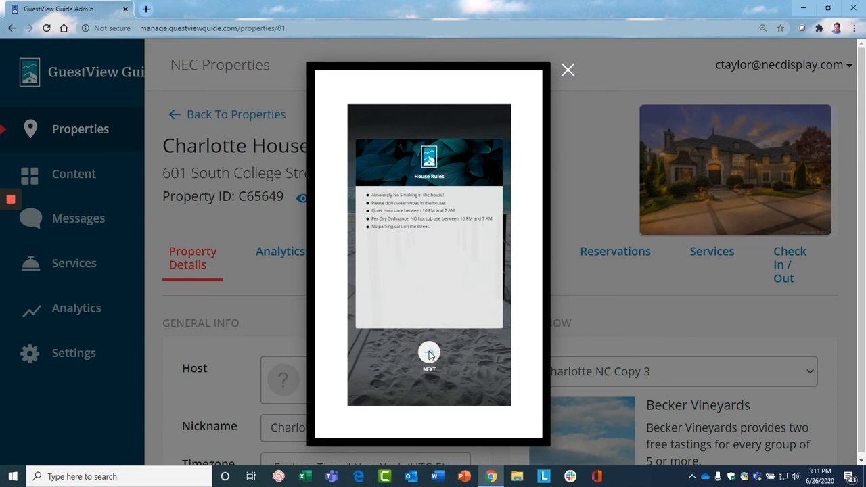
Continue past the House Rules list to the Charlotte House kiosk home screen
click(429, 355)
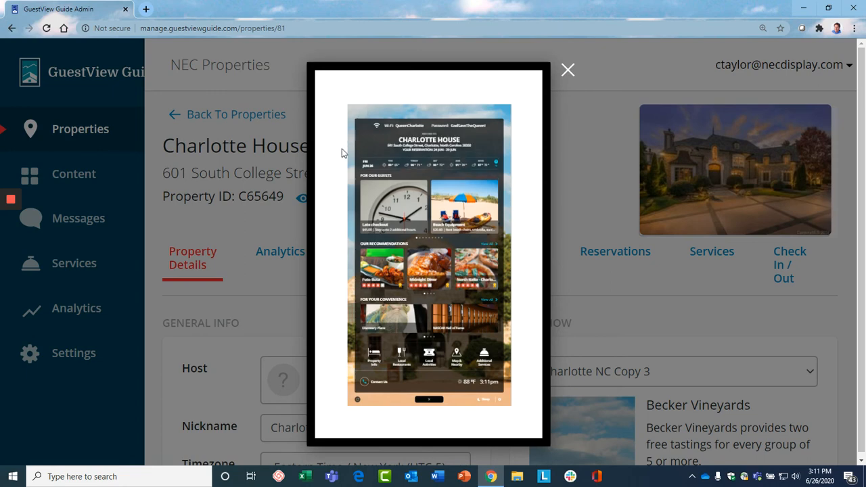
mouse_move(496, 132)
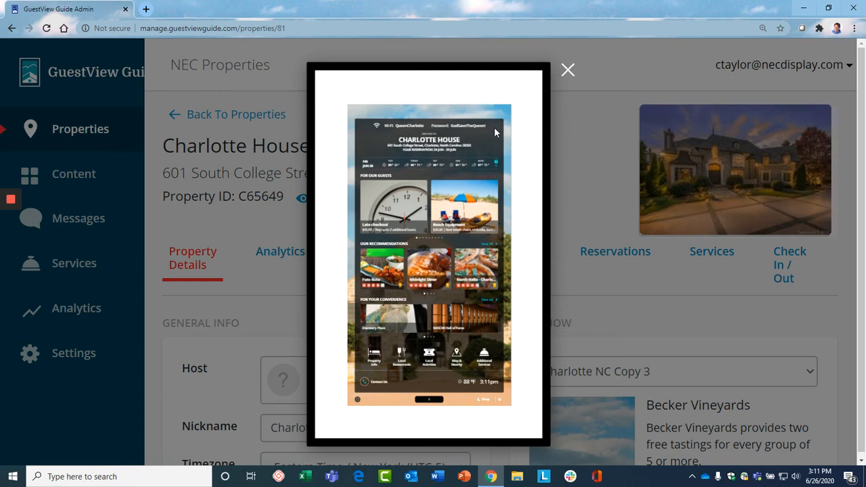
mouse_move(513, 187)
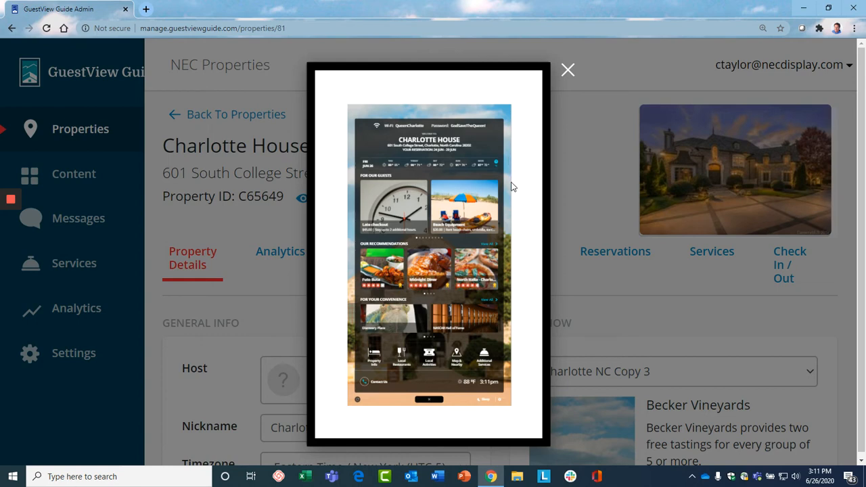
mouse_move(514, 222)
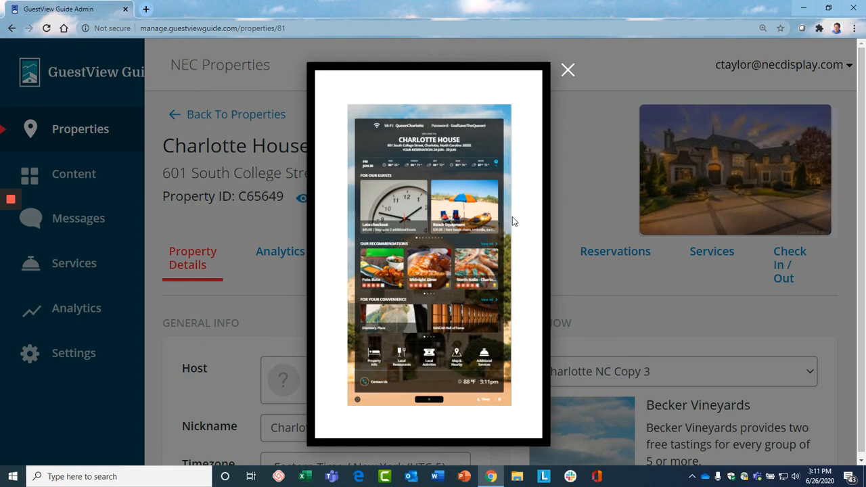
mouse_move(509, 358)
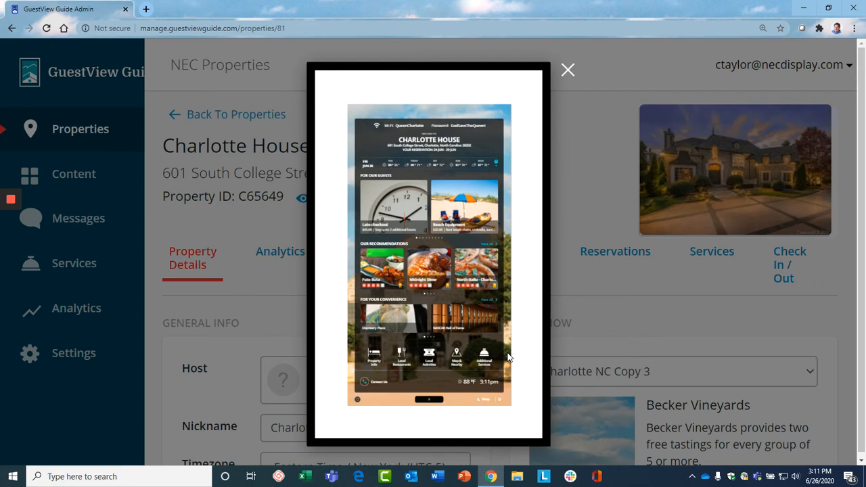
mouse_move(485, 358)
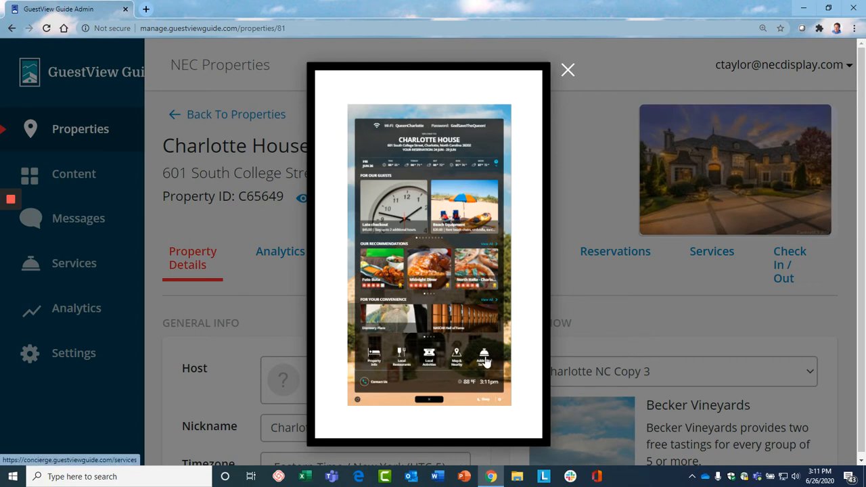
Show the Additional Services list with Late checkout and Beach Equipment from the home screen
click(485, 358)
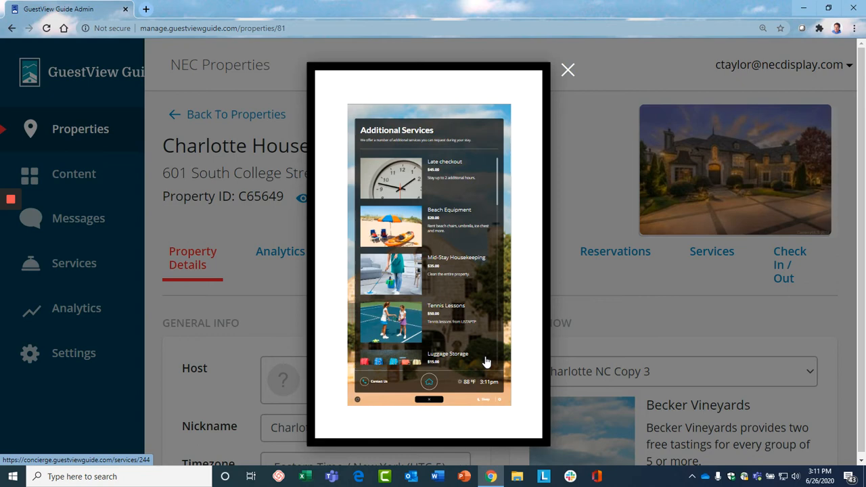
mouse_move(523, 180)
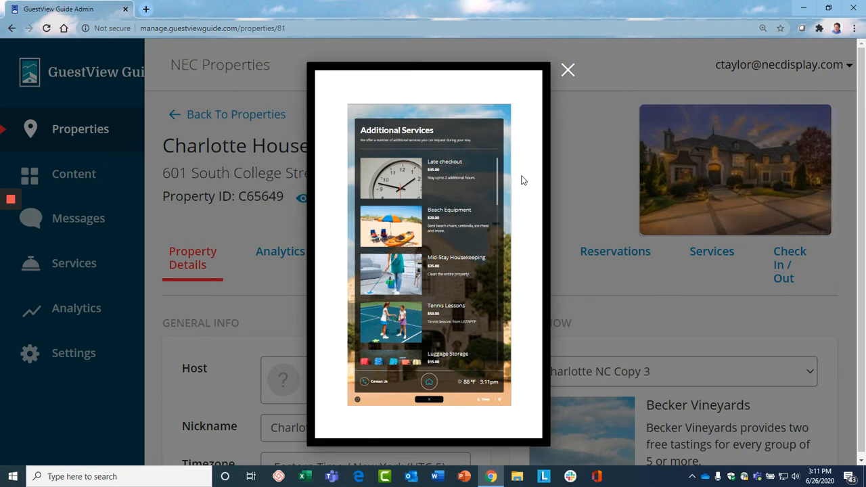
mouse_move(446, 171)
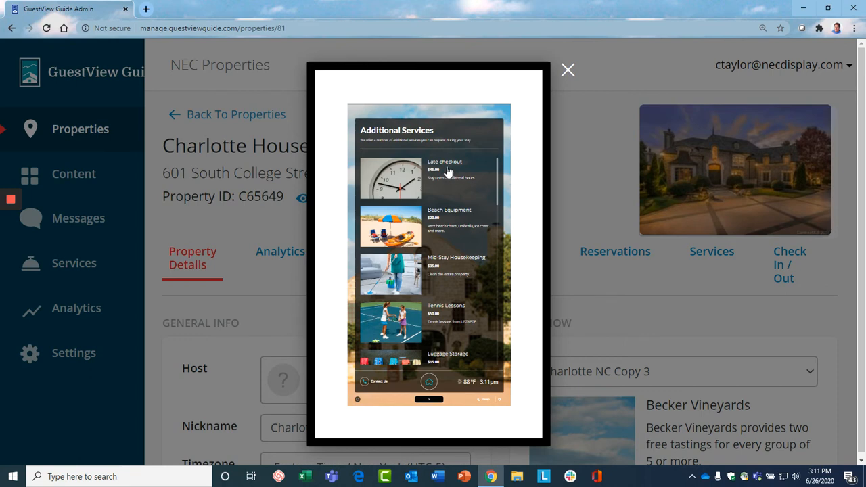
mouse_move(467, 210)
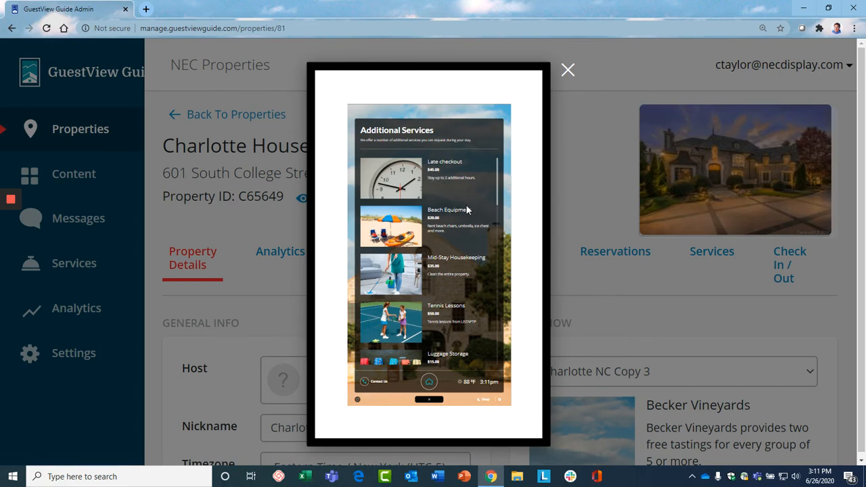
mouse_move(460, 187)
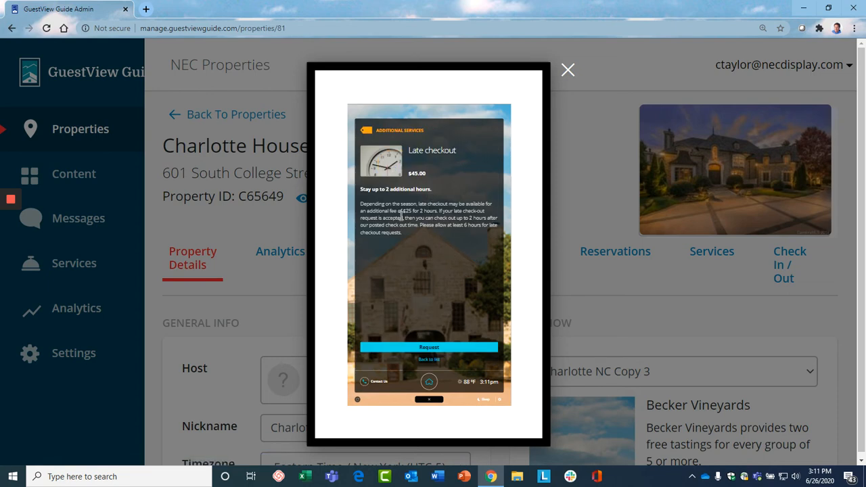
mouse_move(438, 225)
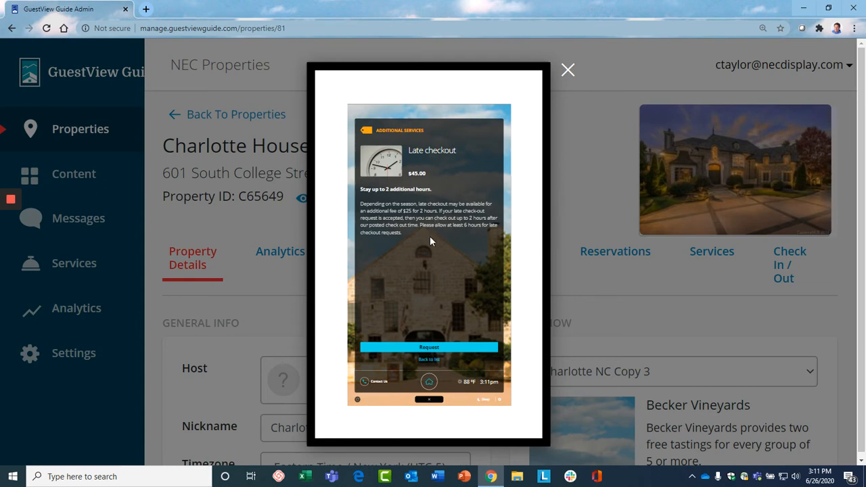
mouse_move(429, 346)
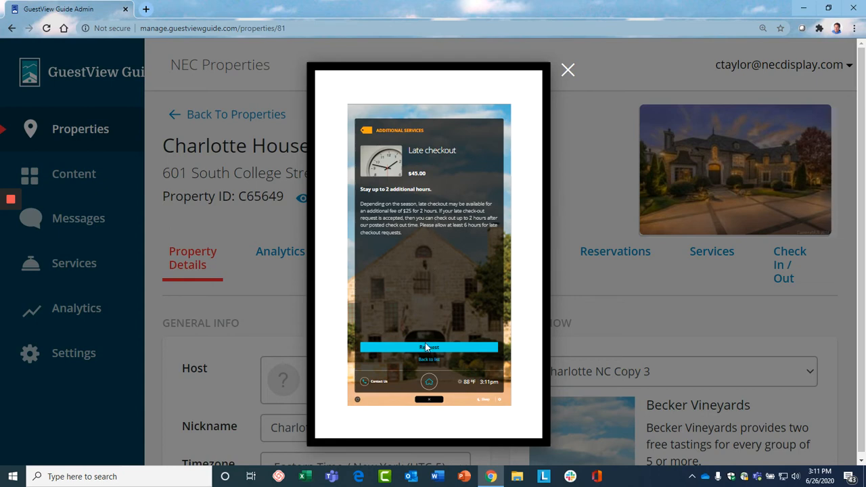
Request late checkout, back out of the mobile payment screen, and return to Additional Services
click(429, 346)
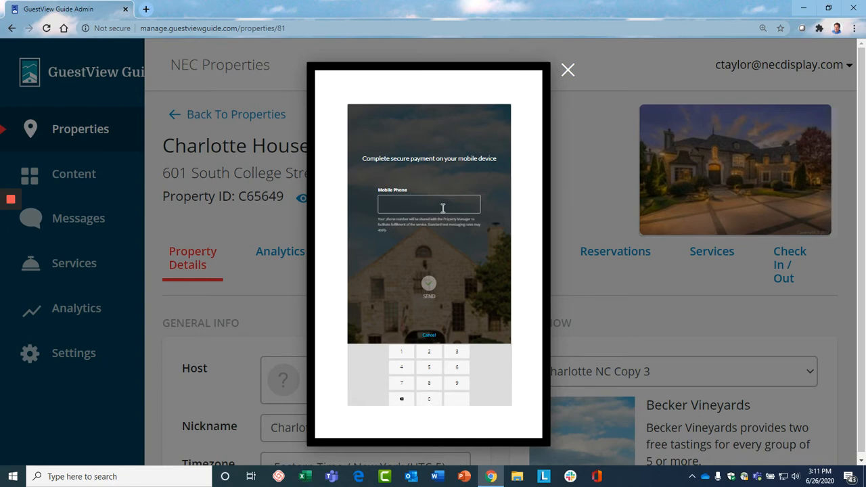
mouse_move(454, 255)
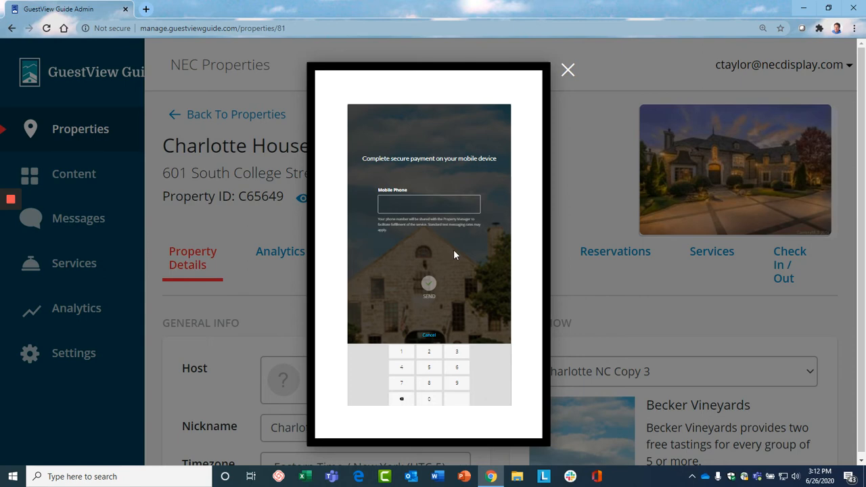
mouse_move(468, 262)
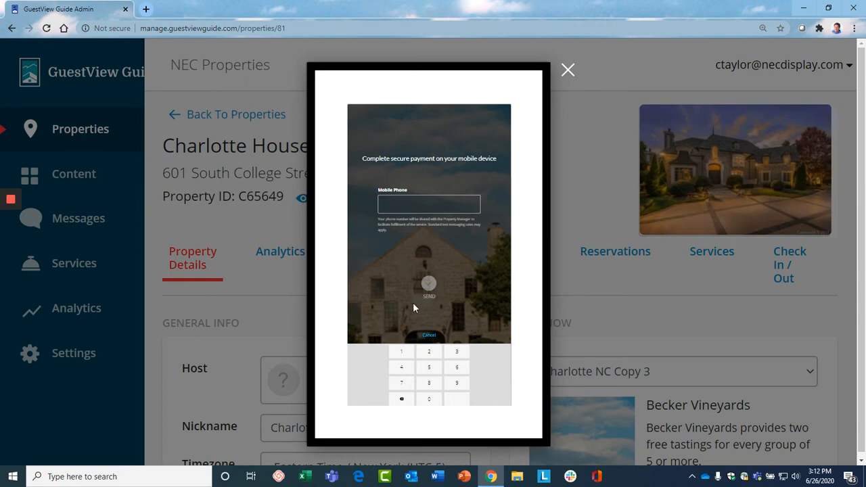
mouse_move(426, 333)
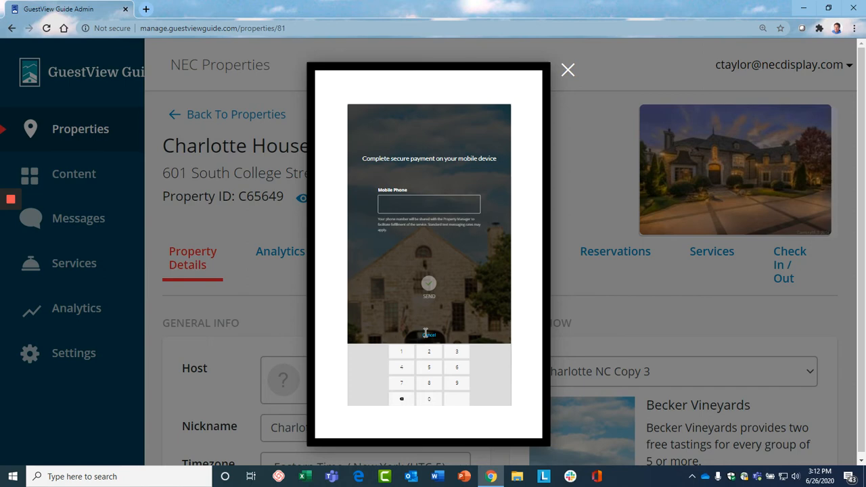
right_click(426, 336)
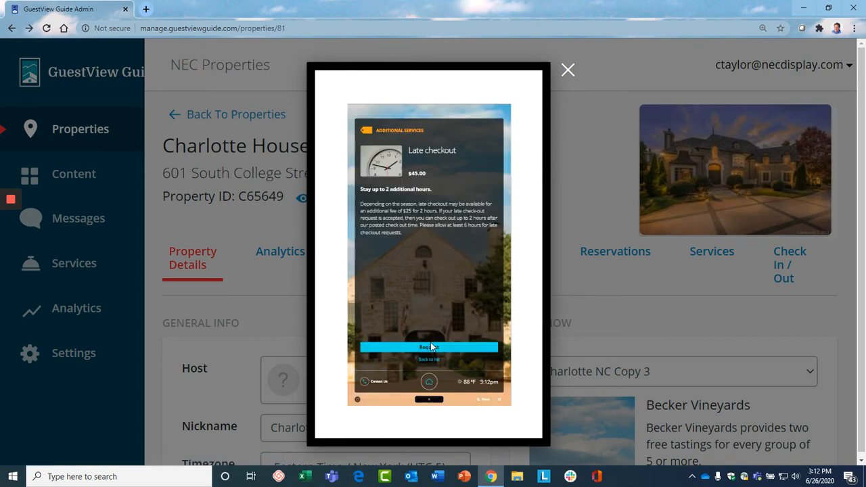
click(427, 358)
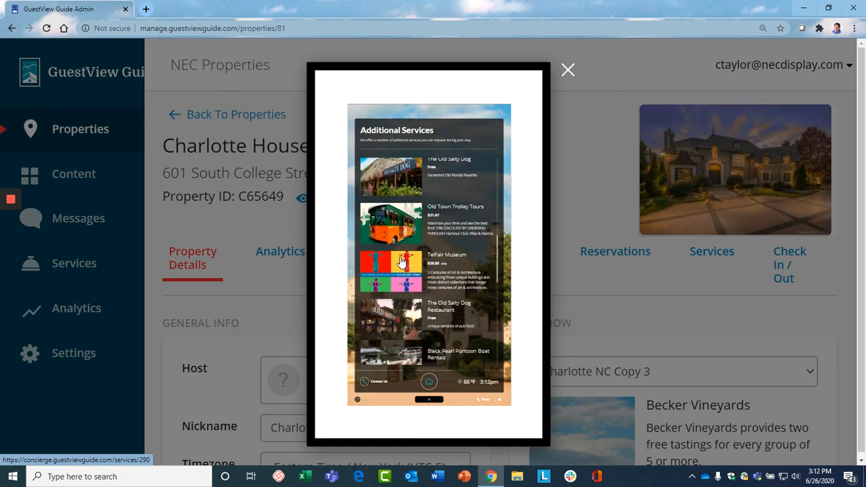
View the Old Town Trolley Tours details at $31.97 and request the service
click(389, 223)
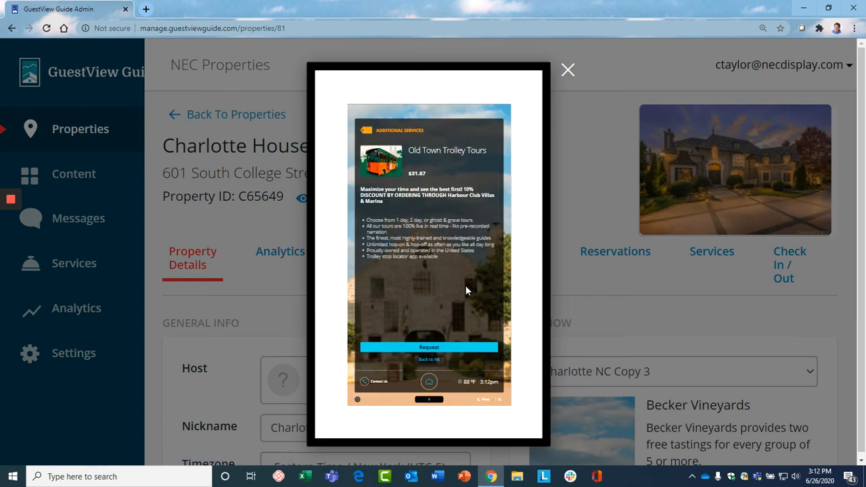
mouse_move(458, 283)
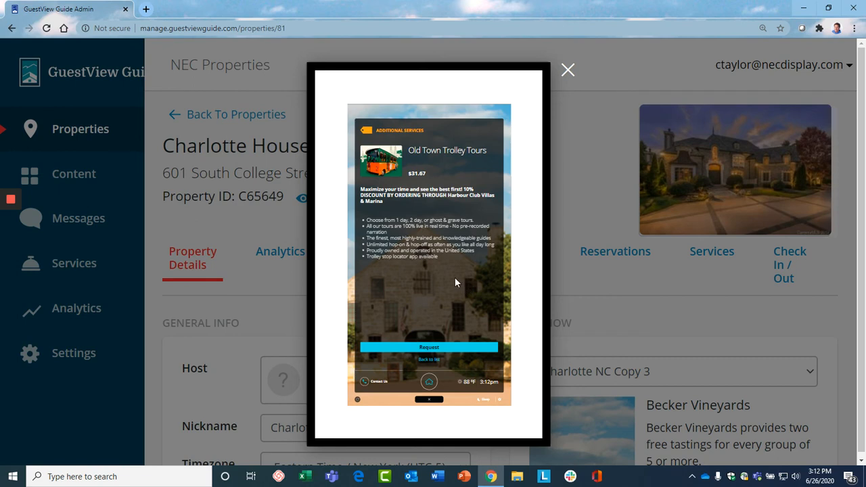
mouse_move(426, 273)
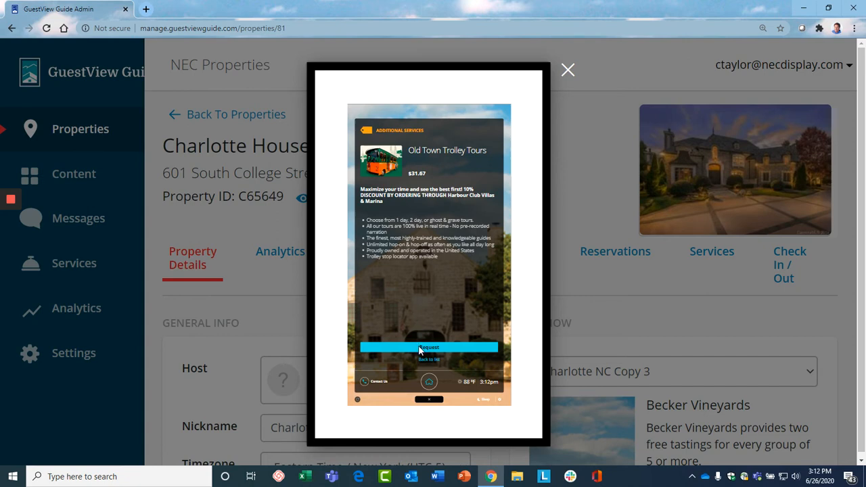
click(429, 346)
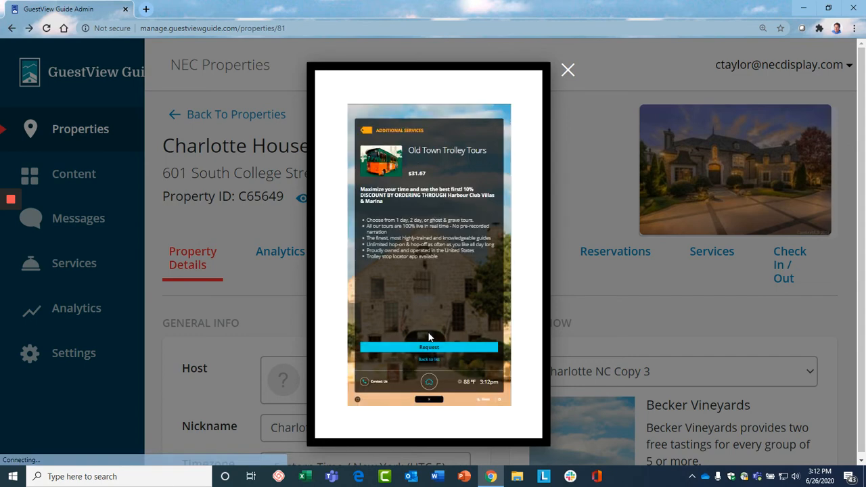
mouse_move(506, 290)
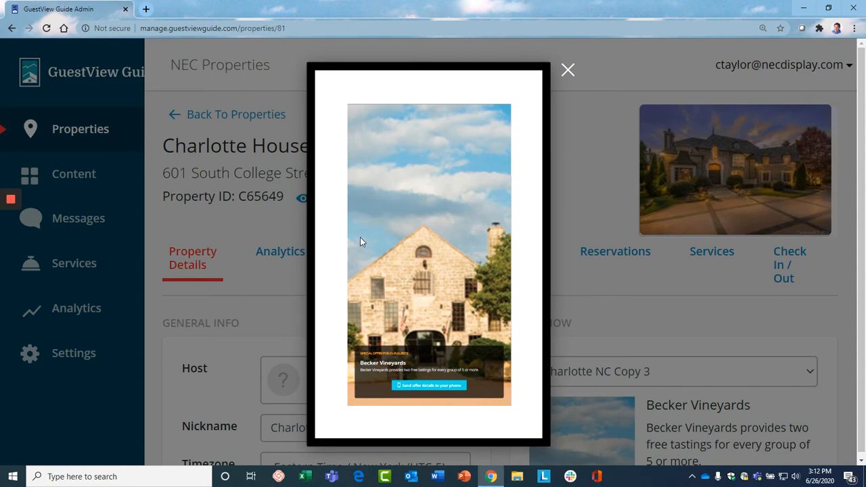
mouse_move(425, 270)
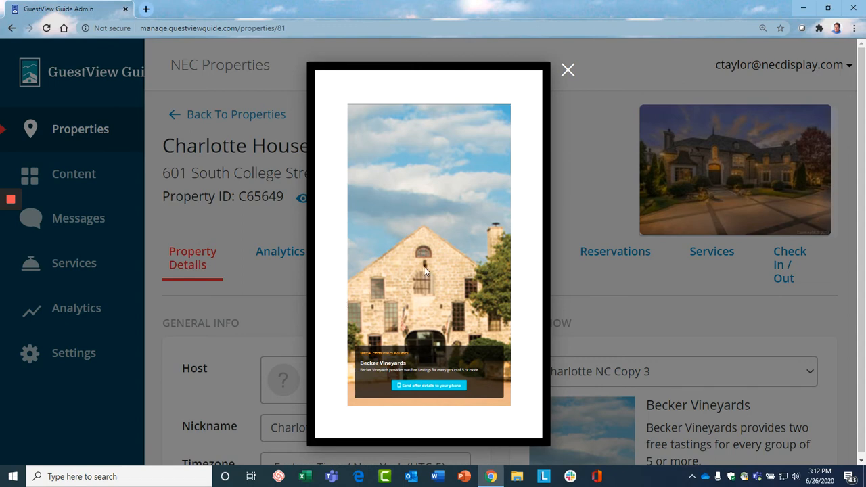
mouse_move(433, 338)
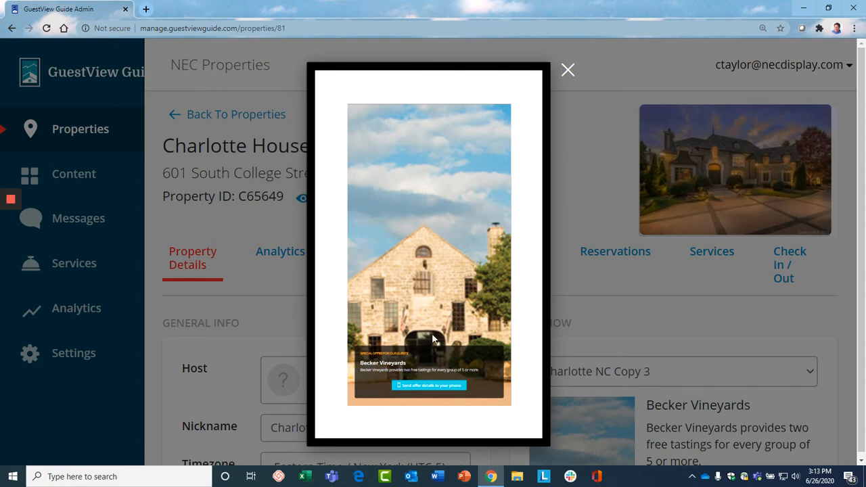
Start sending the Becker Vineyards offer to a phone, view the number keypad, then cancel back to the offer
click(429, 384)
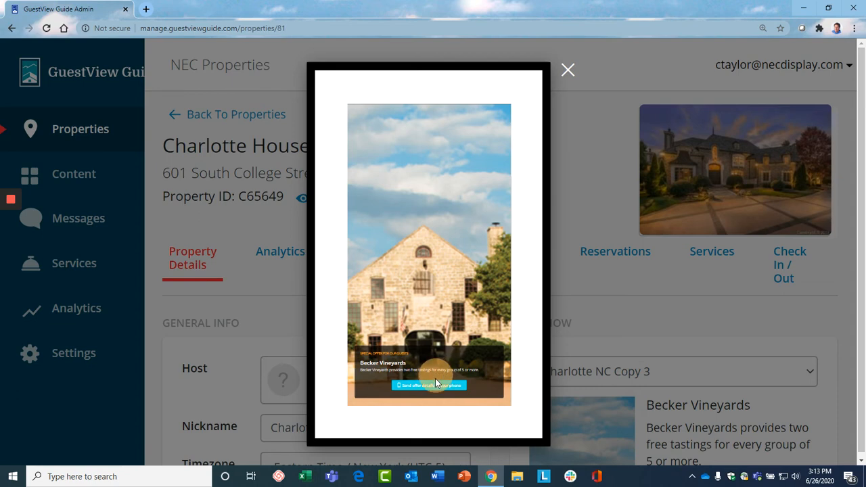
click(429, 384)
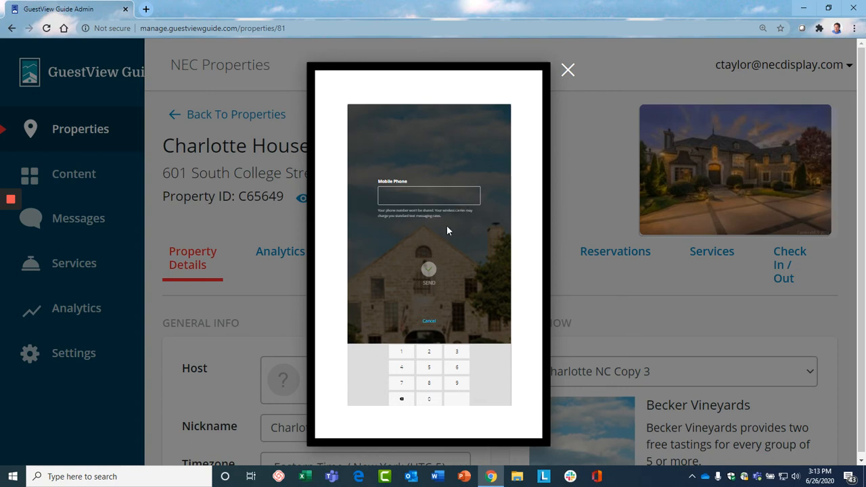
mouse_move(455, 265)
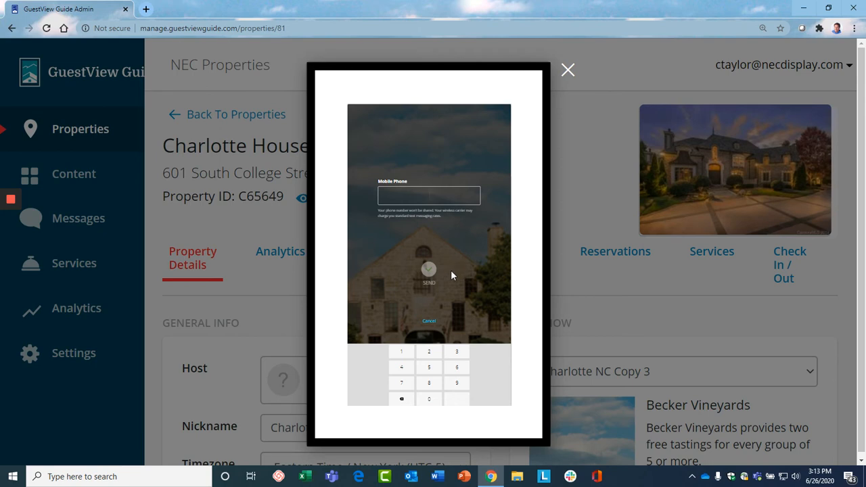
click(428, 321)
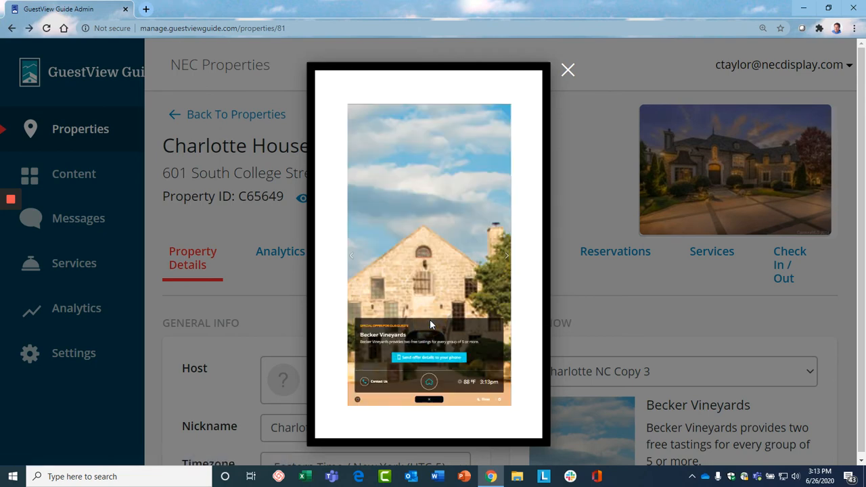
mouse_move(491, 318)
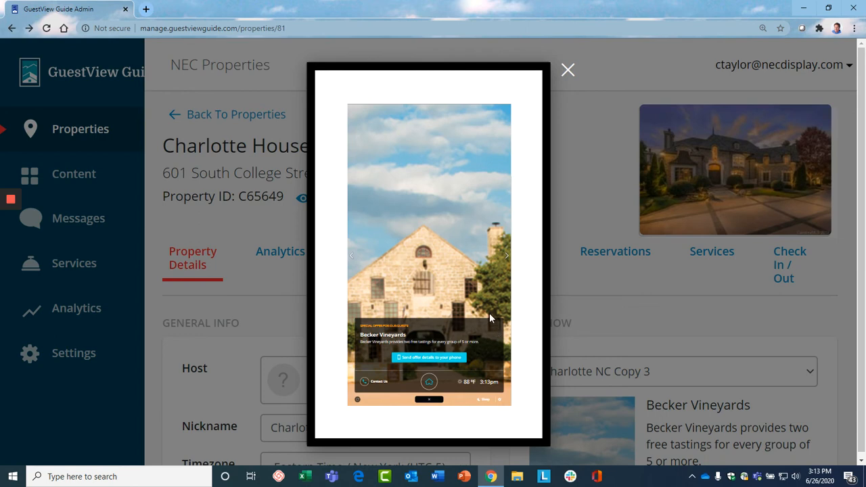
mouse_move(478, 287)
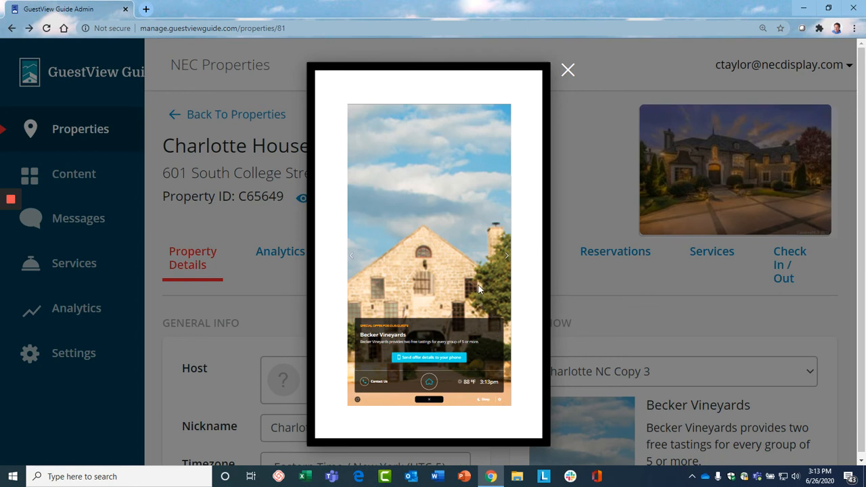
mouse_move(488, 260)
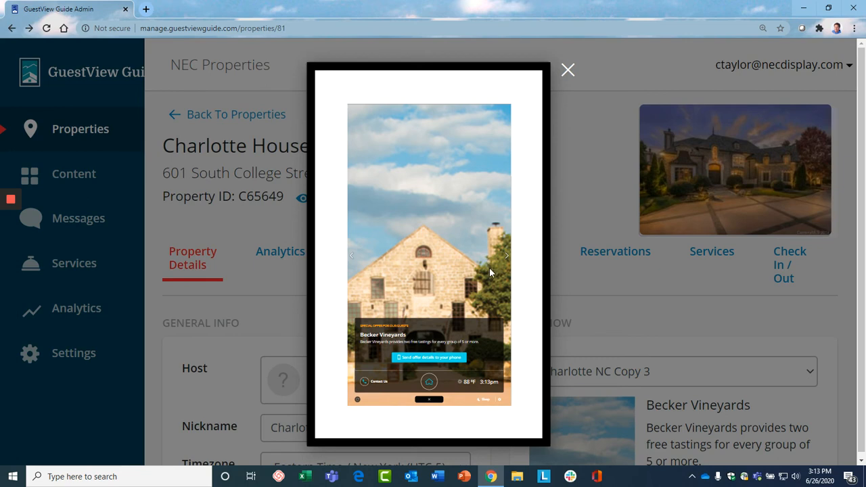
mouse_move(438, 357)
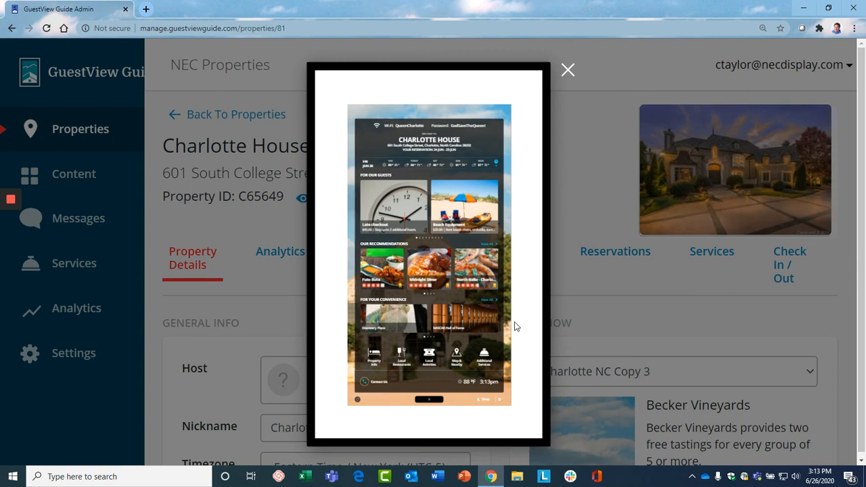
mouse_move(374, 367)
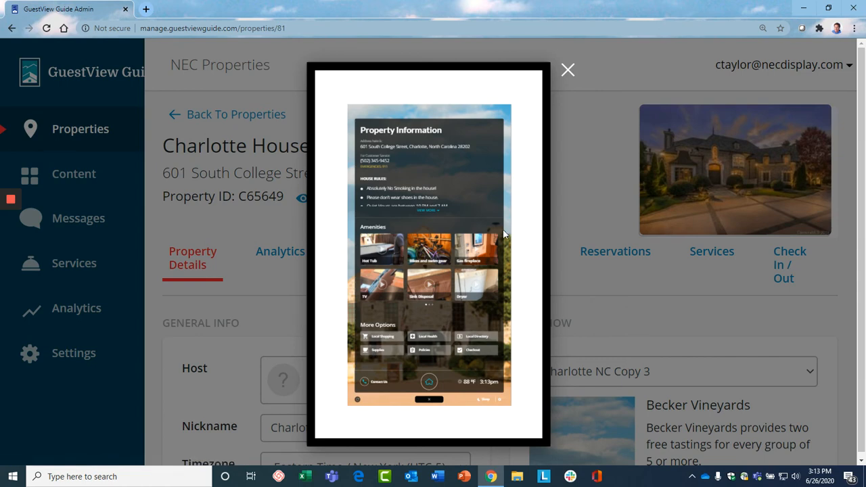
mouse_move(498, 257)
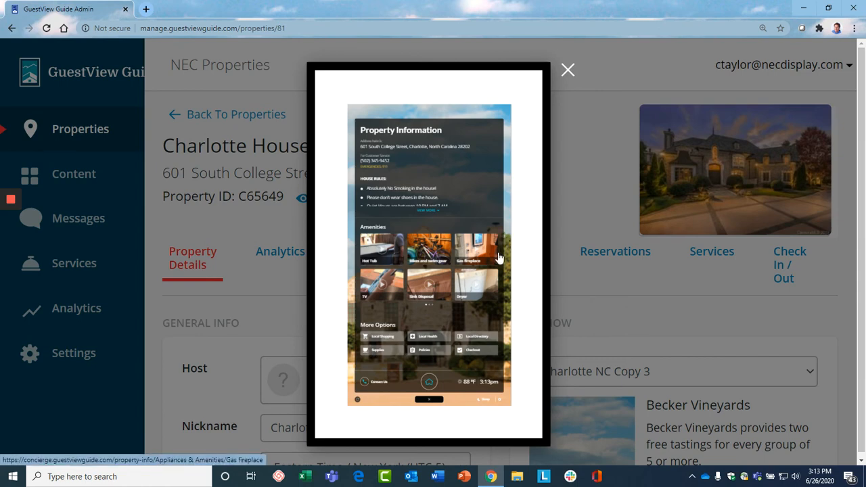
mouse_move(389, 284)
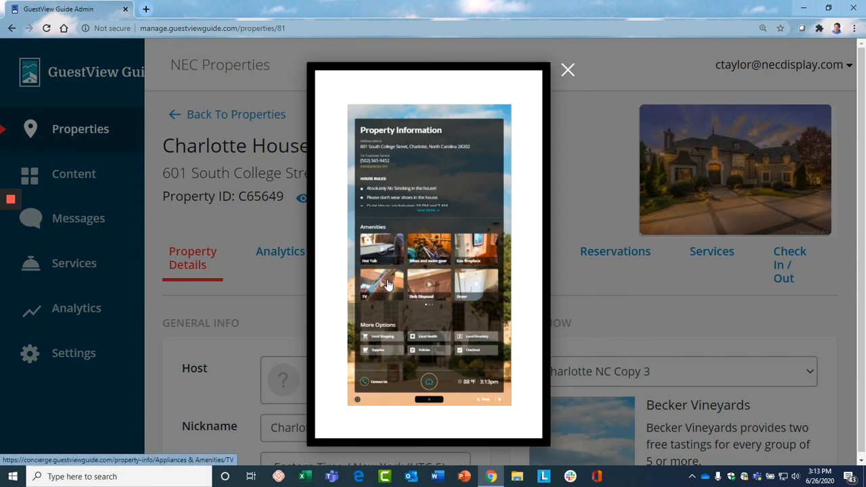
View the TV amenity page with its video from Property Information
click(376, 280)
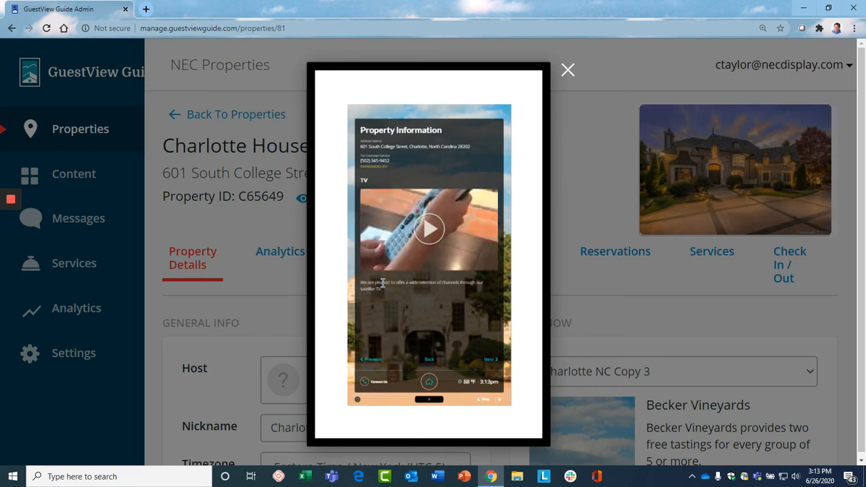
mouse_move(441, 238)
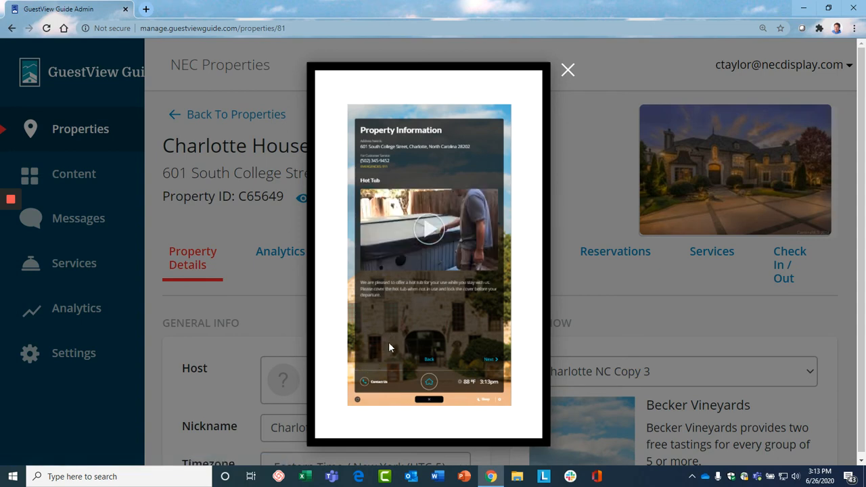
mouse_move(454, 265)
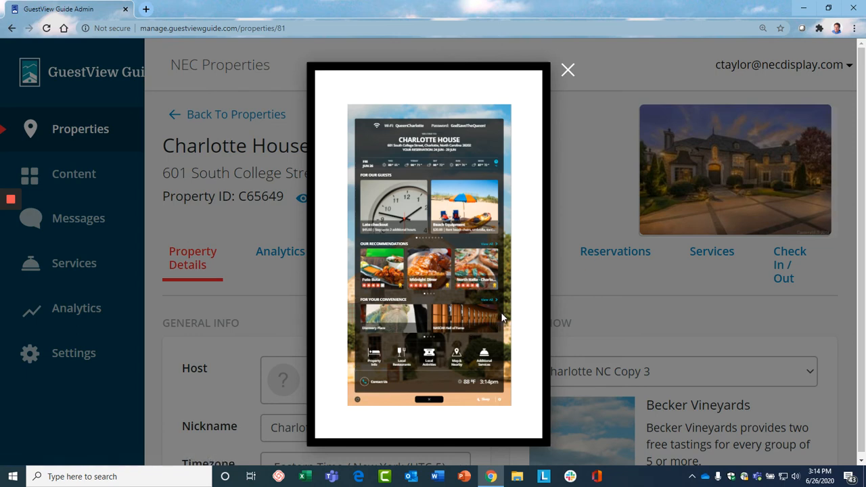
mouse_move(502, 268)
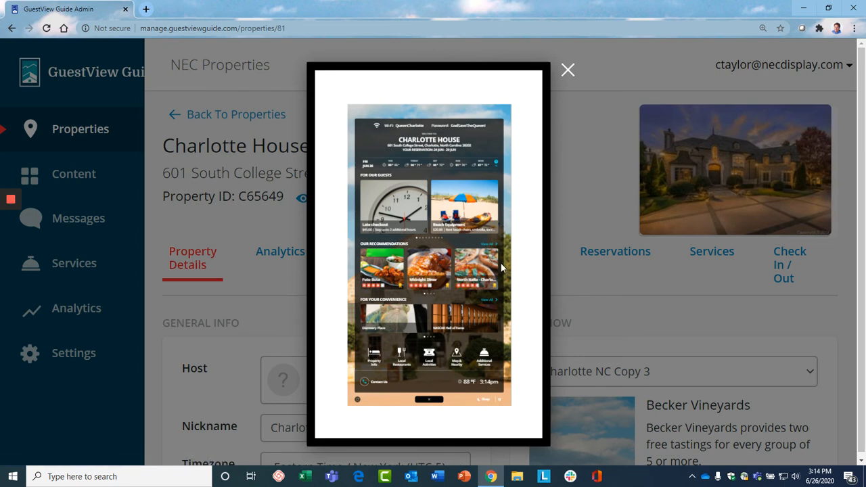
mouse_move(491, 239)
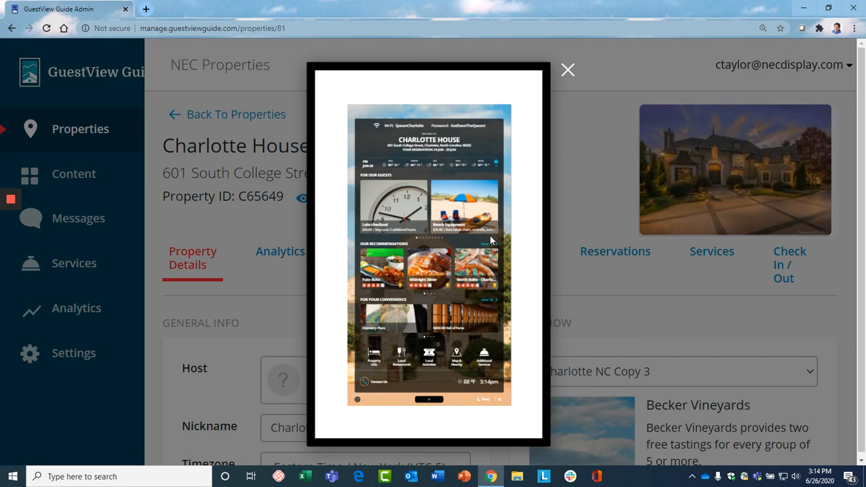
mouse_move(498, 249)
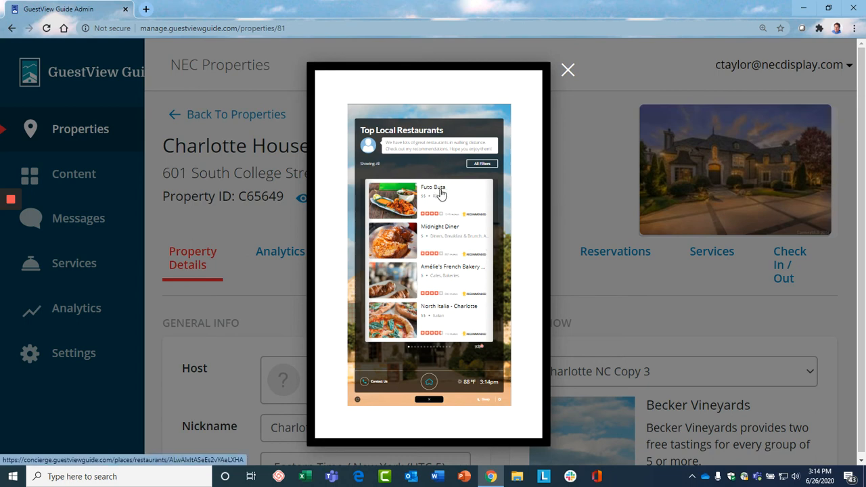
View the Futo Buta restaurant page with map and details from Top Local Restaurants
click(433, 192)
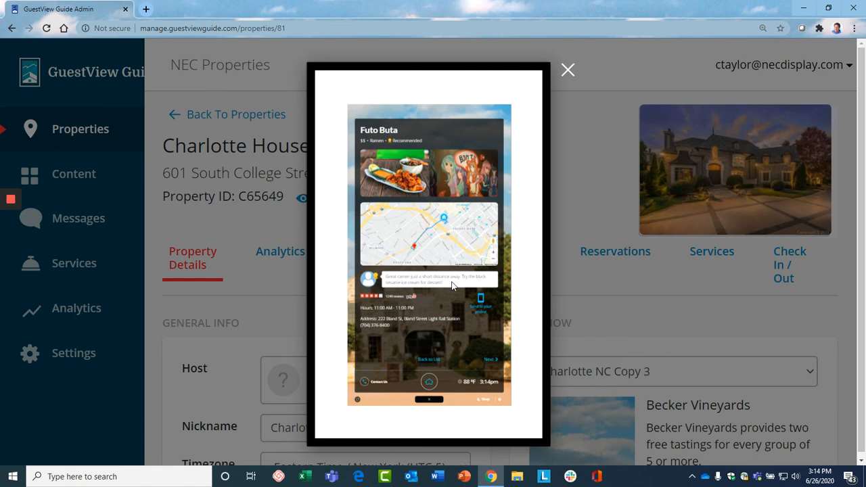
mouse_move(426, 270)
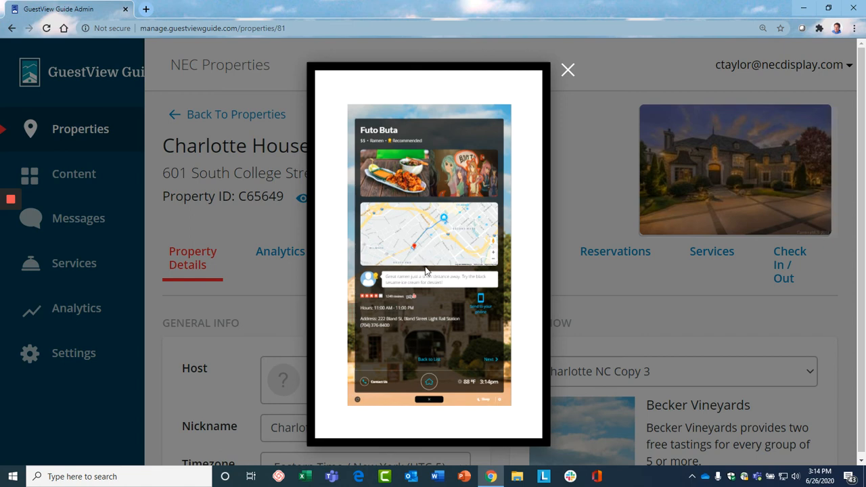
mouse_move(430, 300)
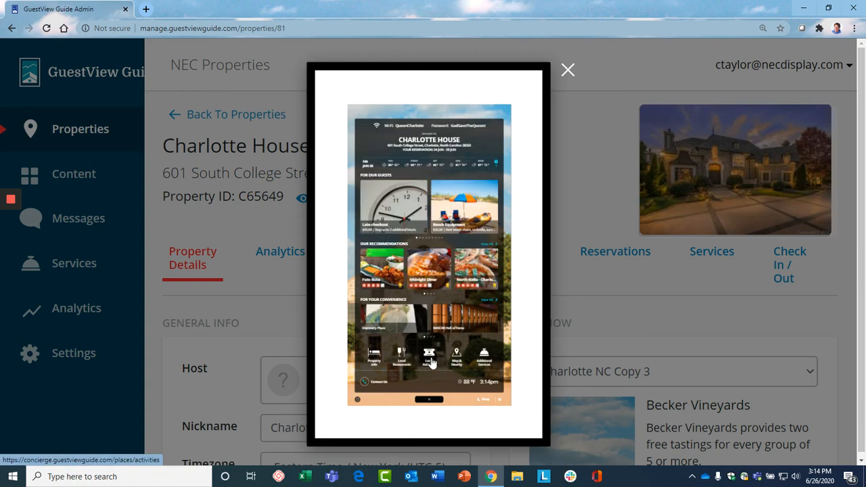
View the Discovery Place page from Top Local Activities, then return to the kiosk home screen
click(429, 355)
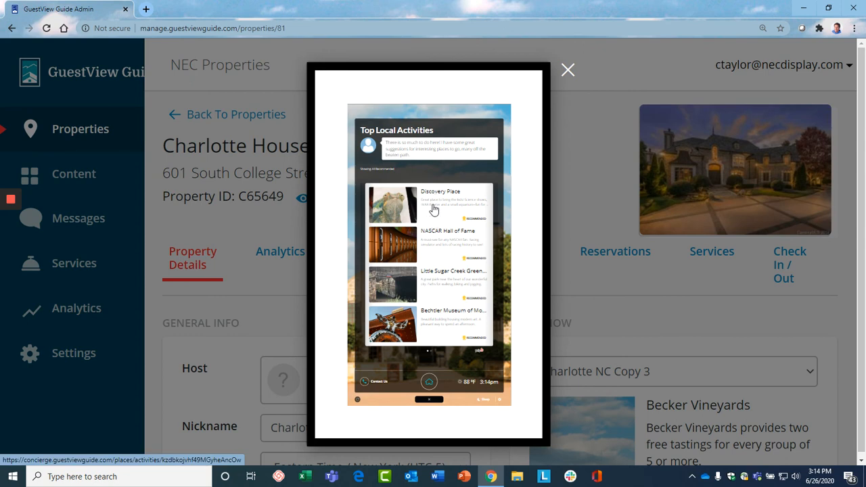
click(433, 203)
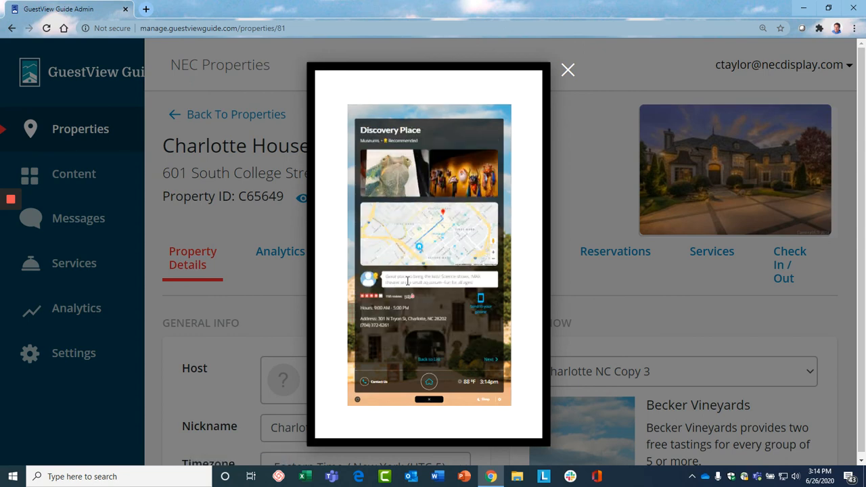
mouse_move(480, 296)
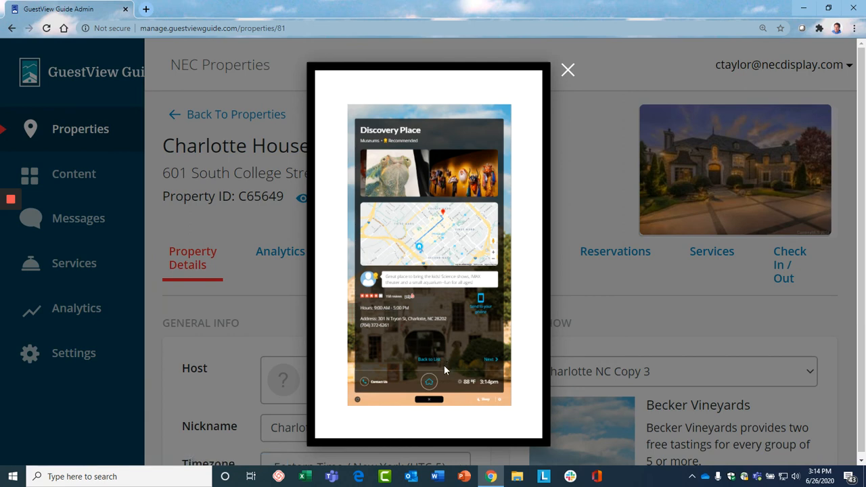
mouse_move(429, 382)
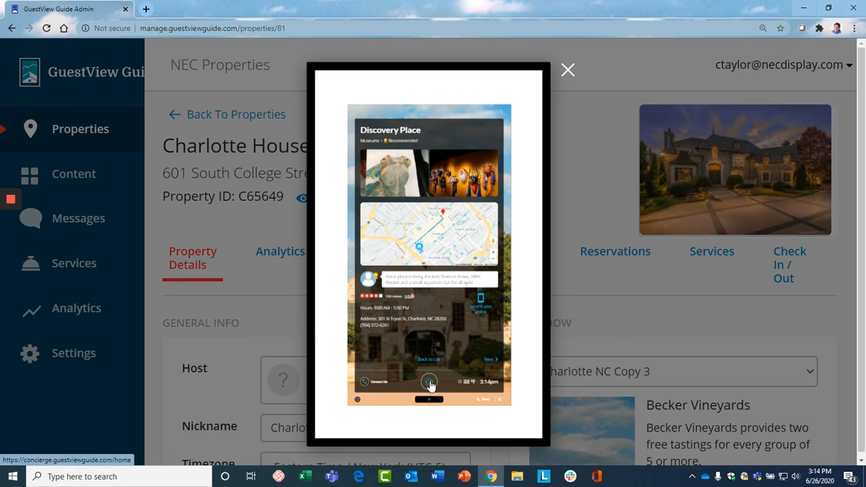
click(429, 382)
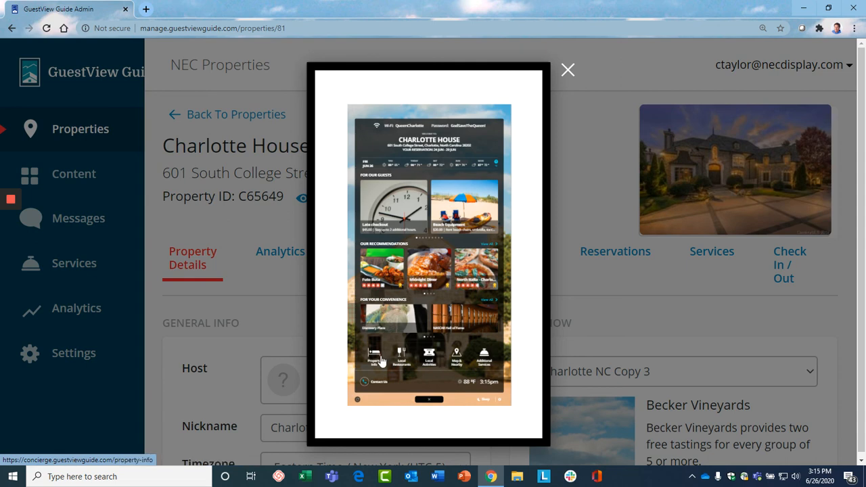
Acknowledge the checkout checklist and check out, reaching the stay feedback screen
click(369, 359)
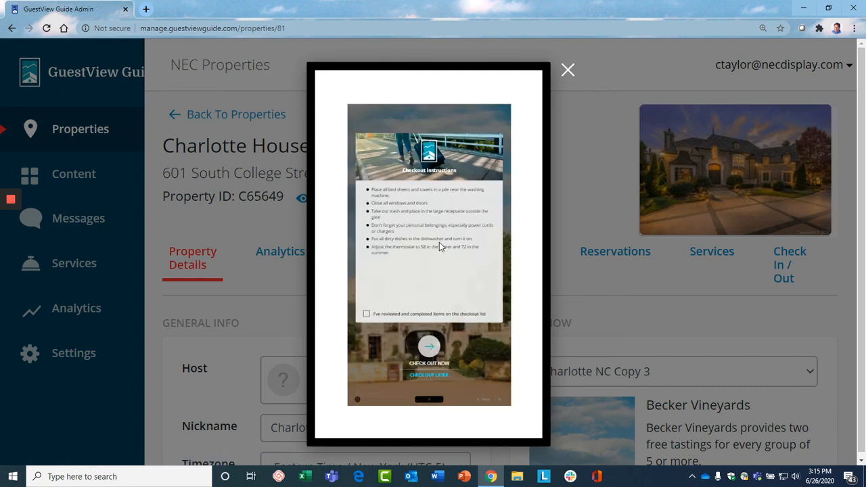
mouse_move(441, 269)
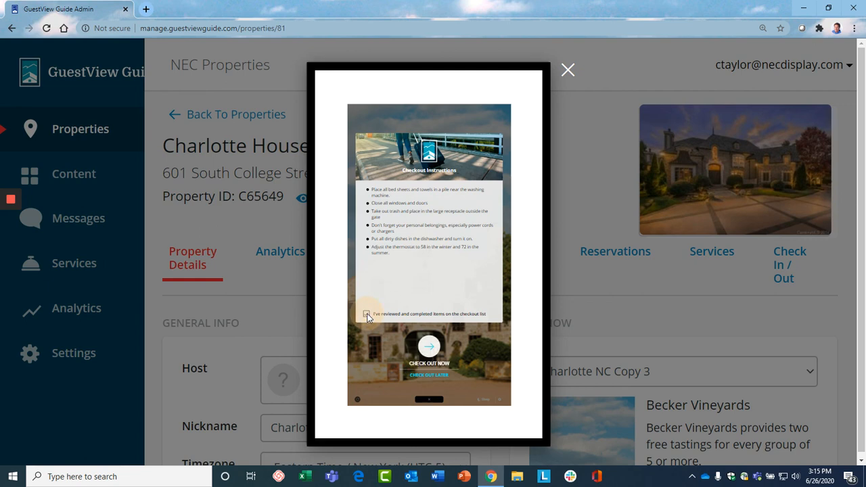
click(365, 313)
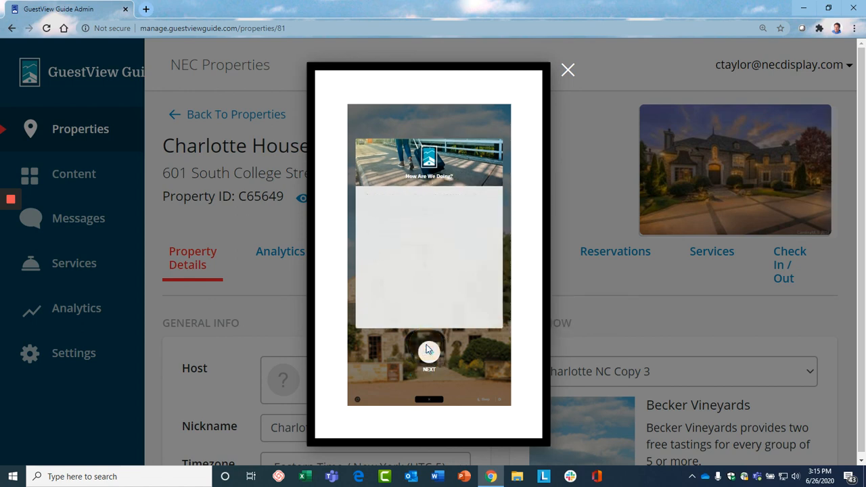
Answer 'Were you satisfied with your stay?' with the happiest face and advance to the display-helpfulness question
click(429, 352)
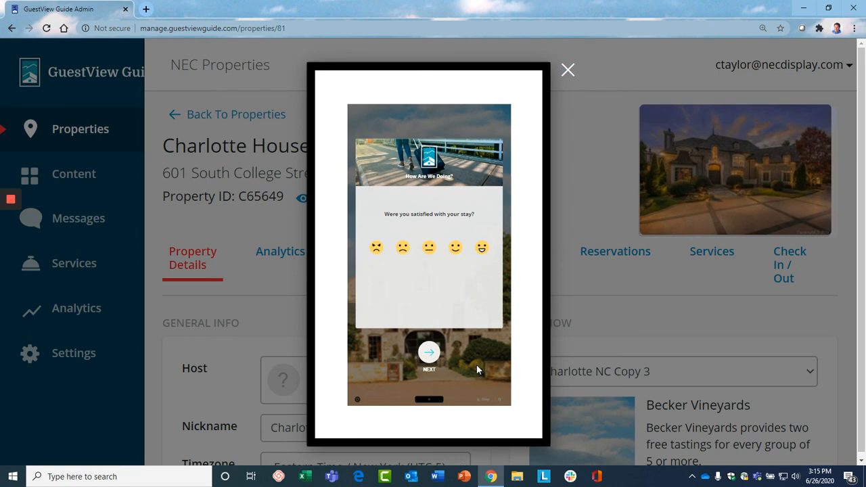
mouse_move(473, 314)
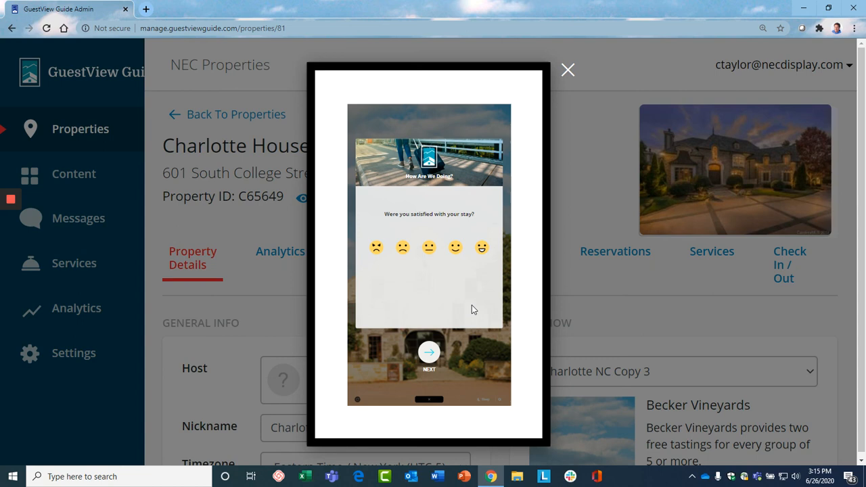
click(482, 247)
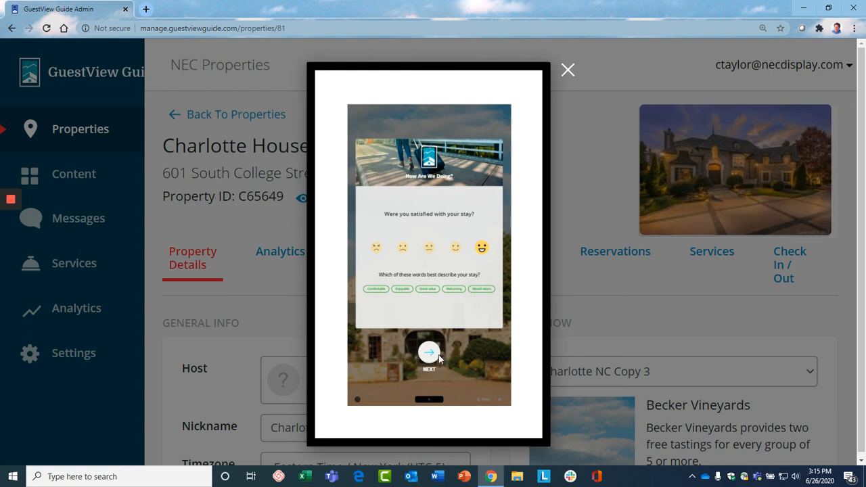
mouse_move(429, 358)
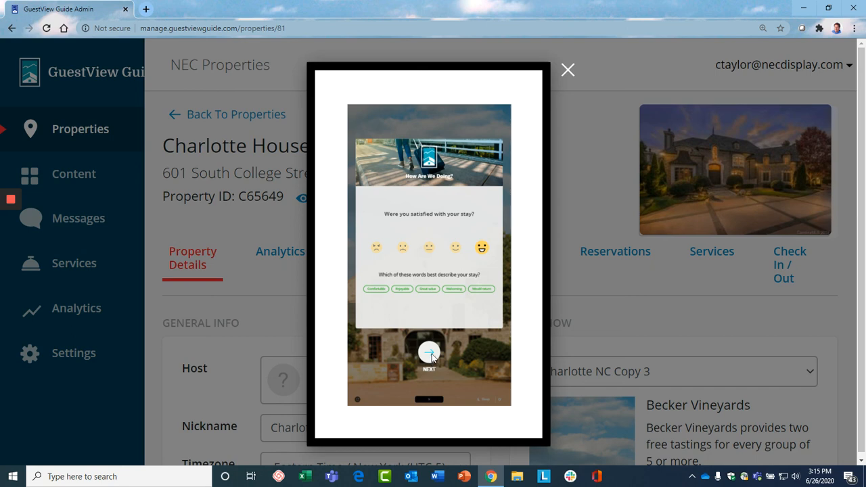
click(429, 353)
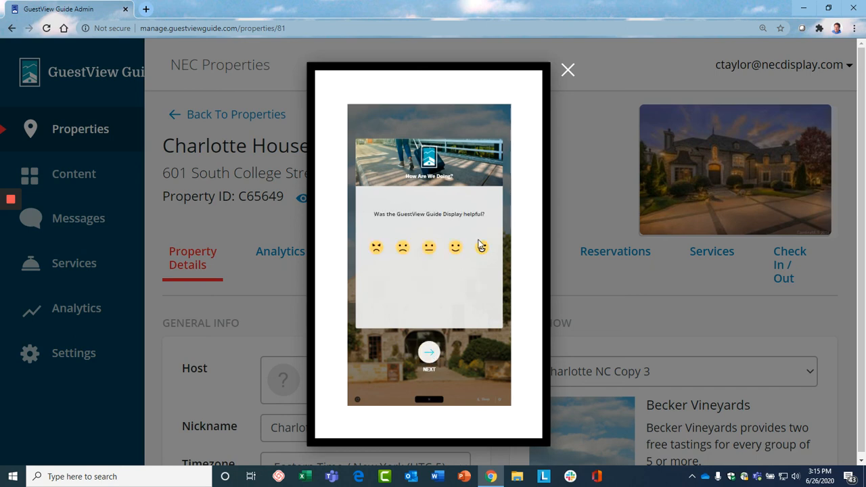